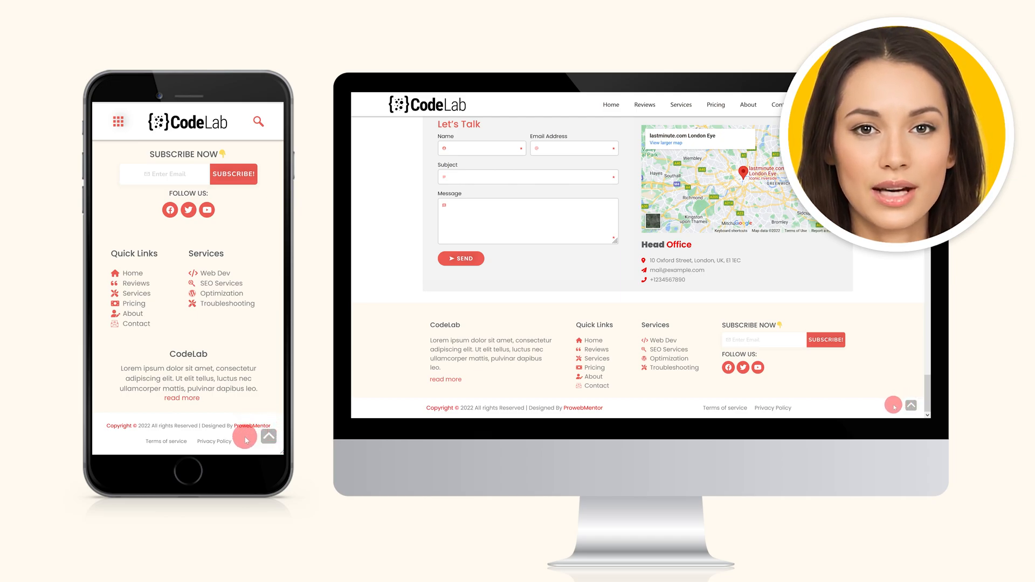
scroll("up", 3)
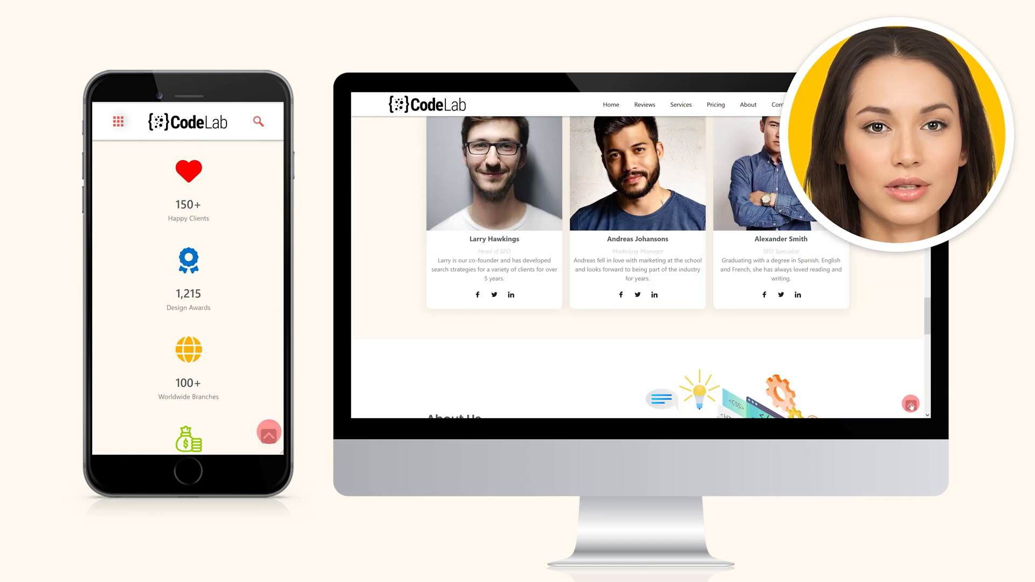
scroll("down", 3)
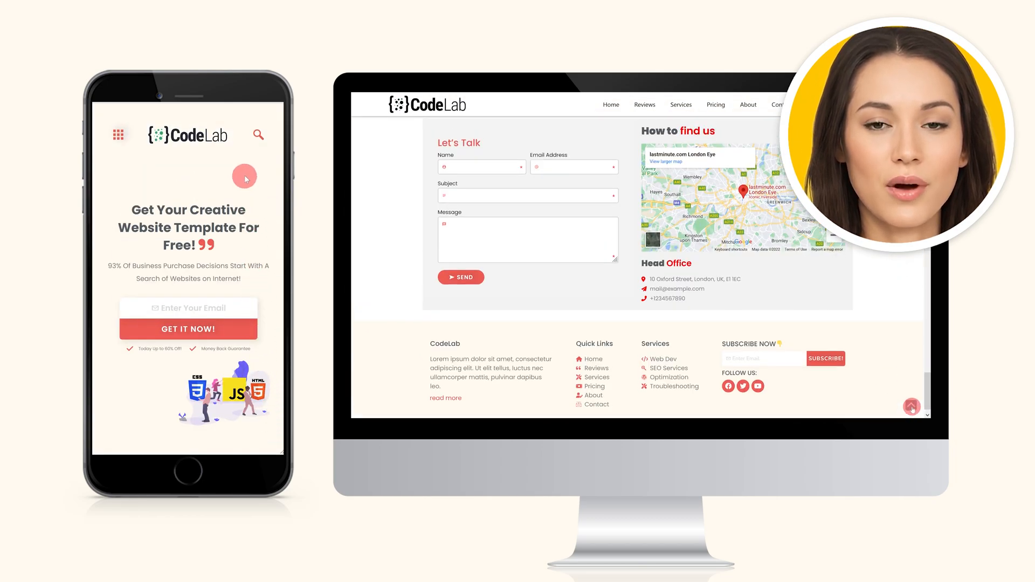
scroll("down", 3)
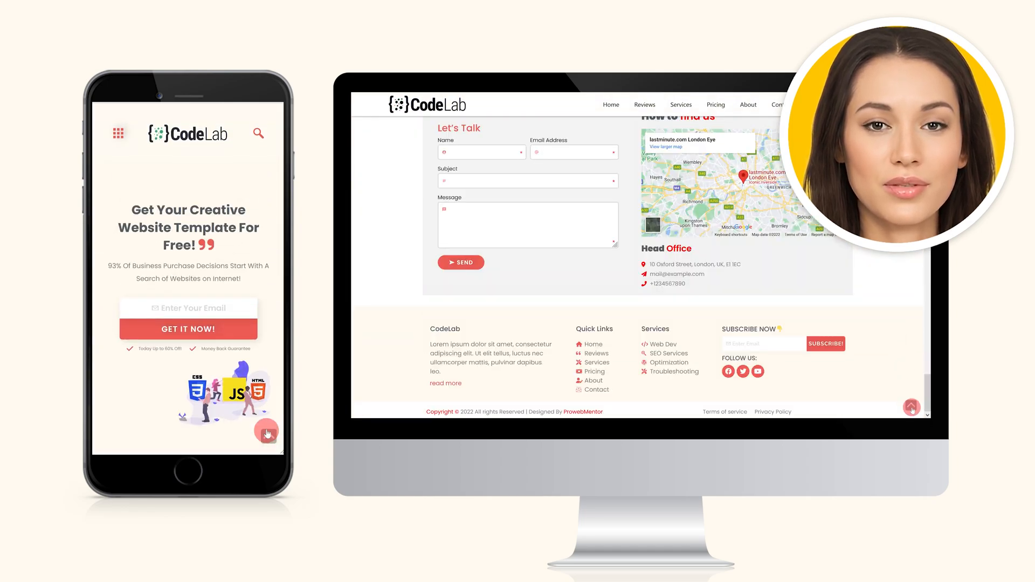
scroll("down", 3)
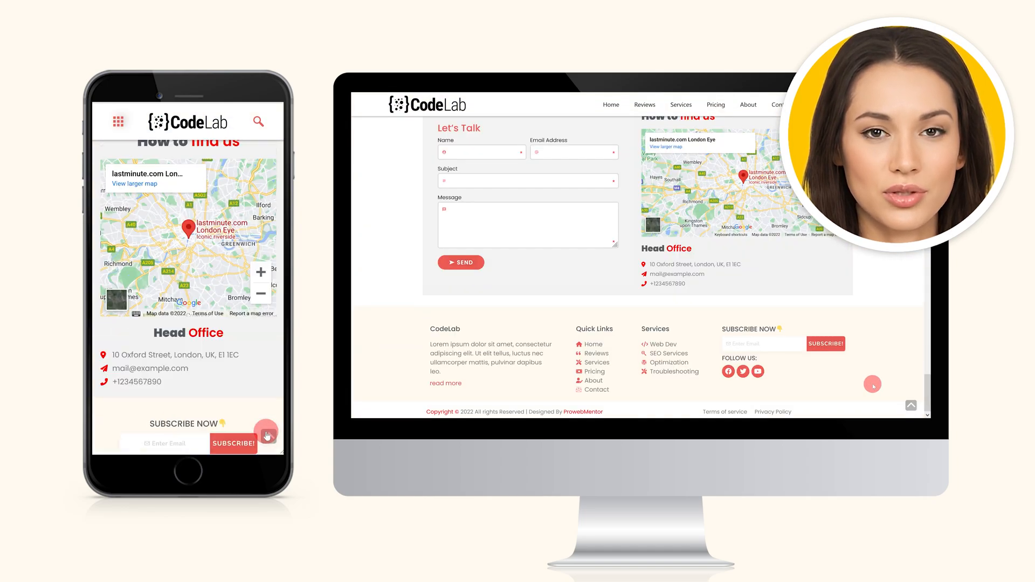
scroll("down", 3)
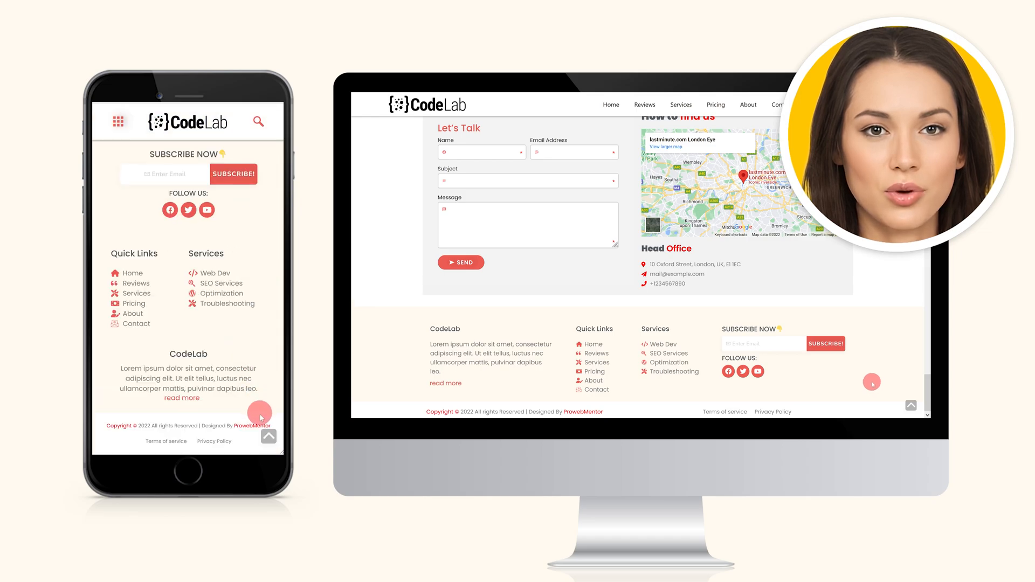